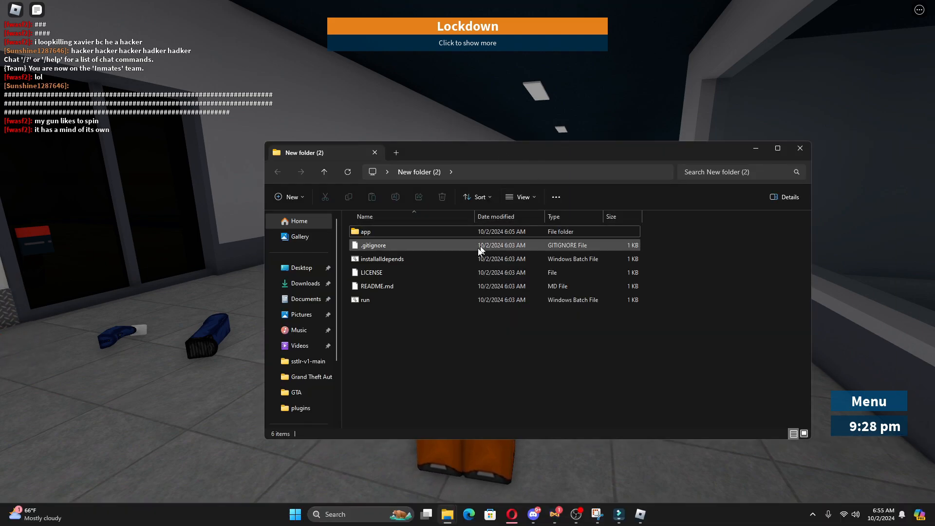
- Launch the scraper's run.bat from New folder (2), bringing up its scraping menu
click(382, 259)
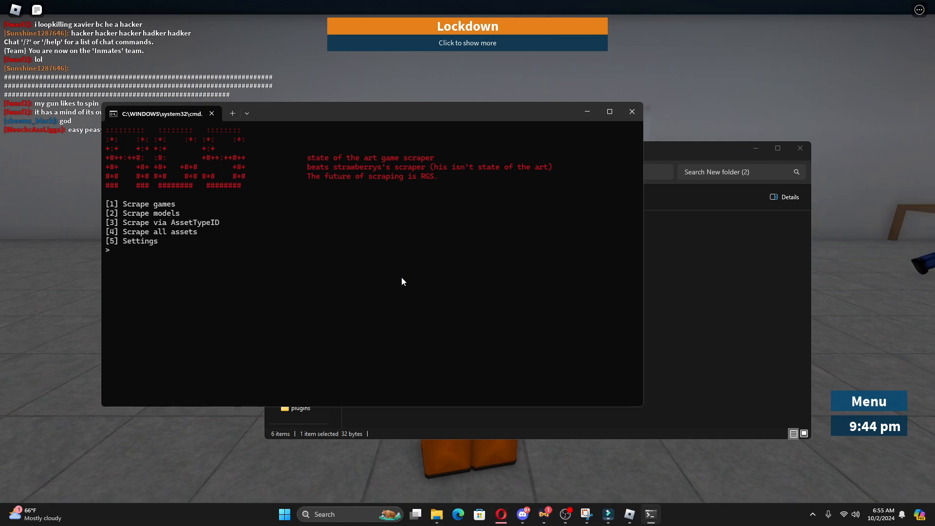
- Set threads to 10000 via Settings, then start a model scrape from ID 155615604 down to 10
text(5)
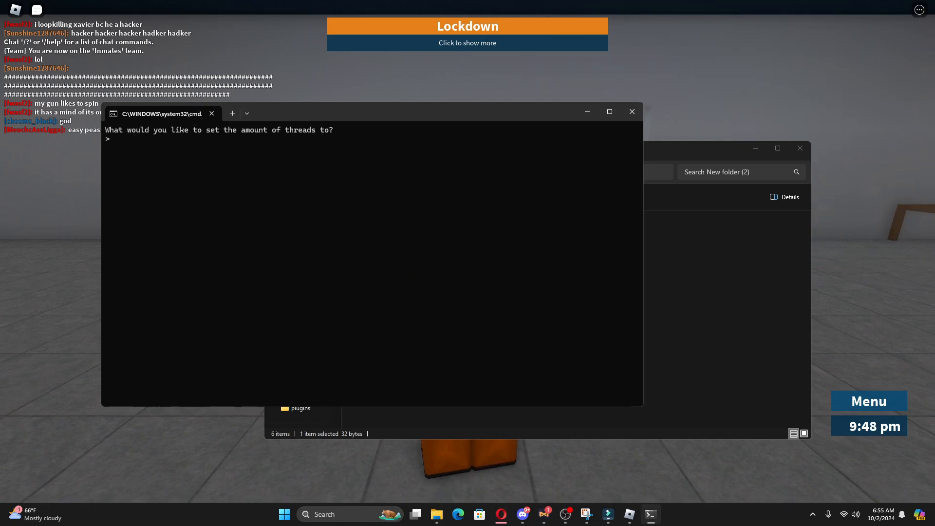
text(10000)
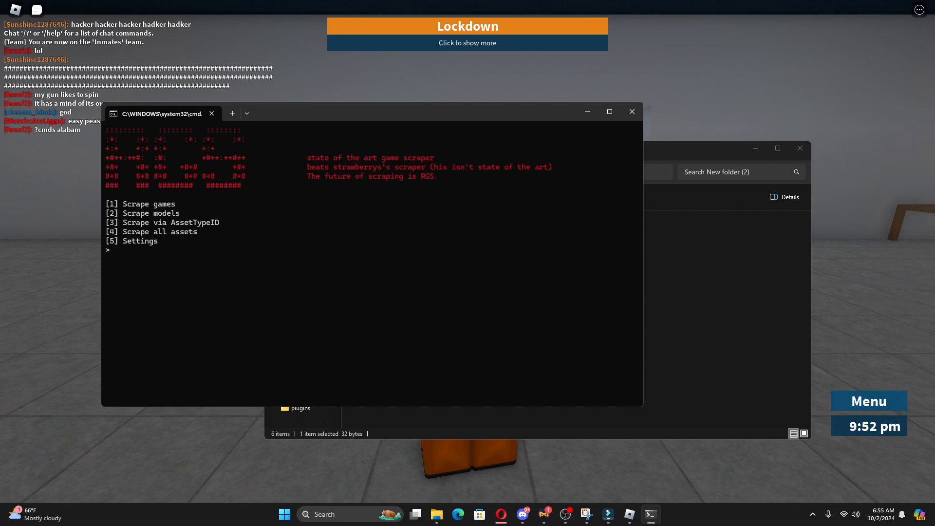
text(2)
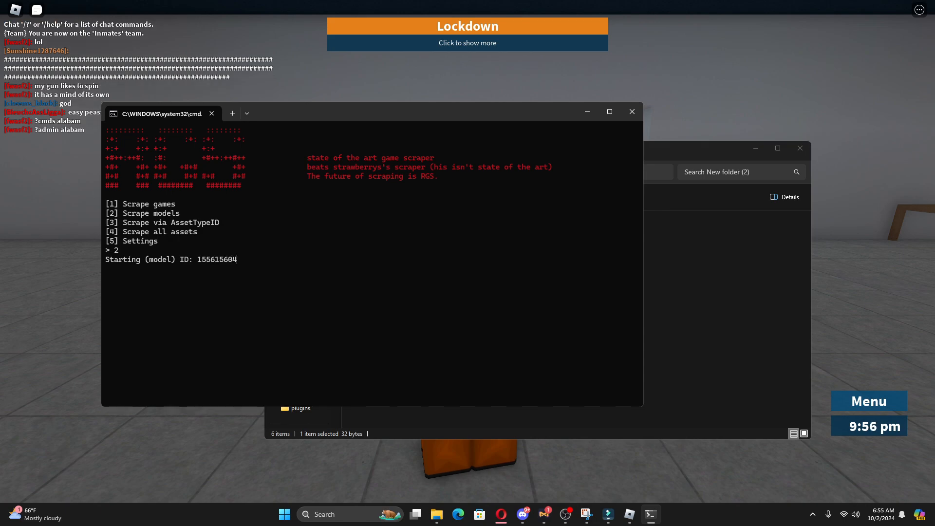
text(10)
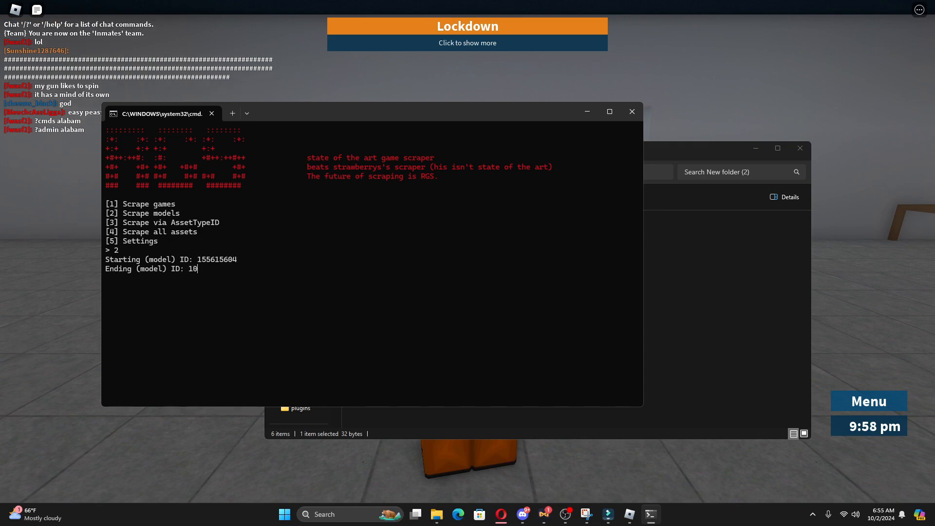
key(Return)
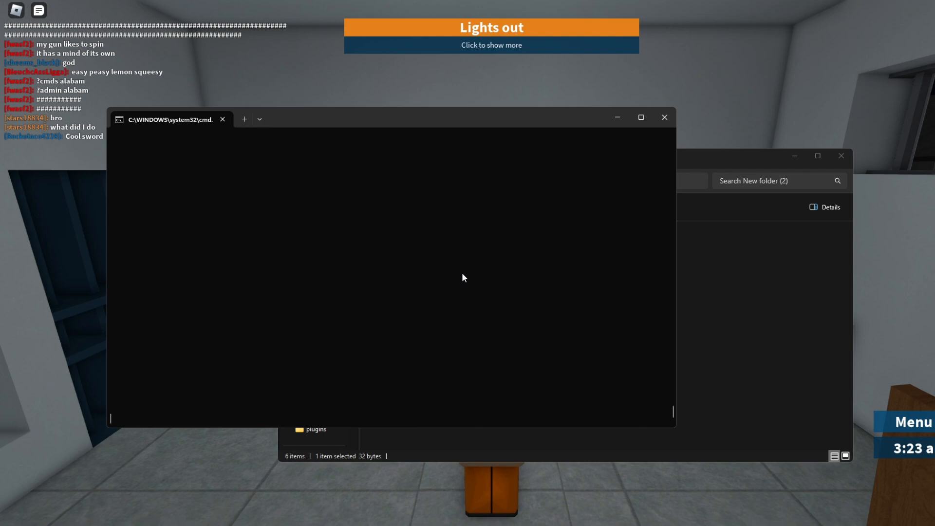
mouse_move(118, 421)
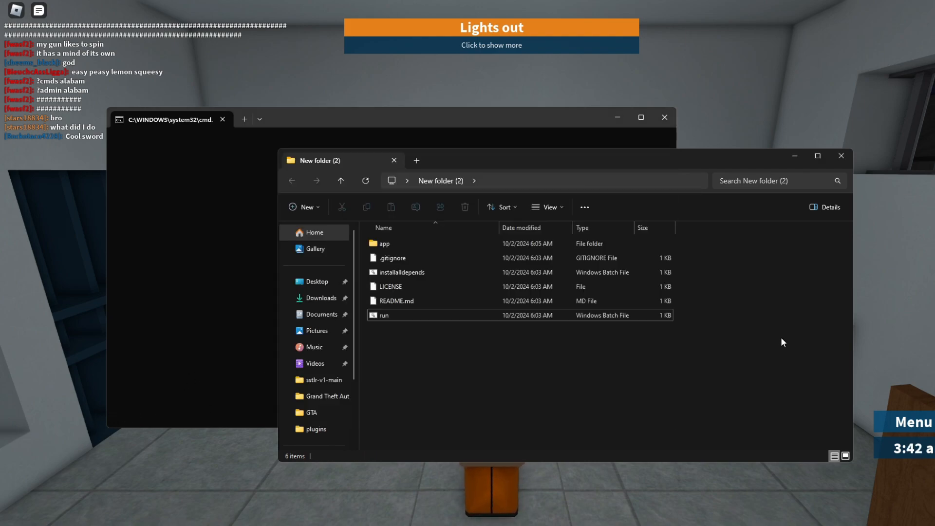
- Navigate app > places > scraped_models and open the scraped Place .rbxl in Roblox Studio
click(384, 243)
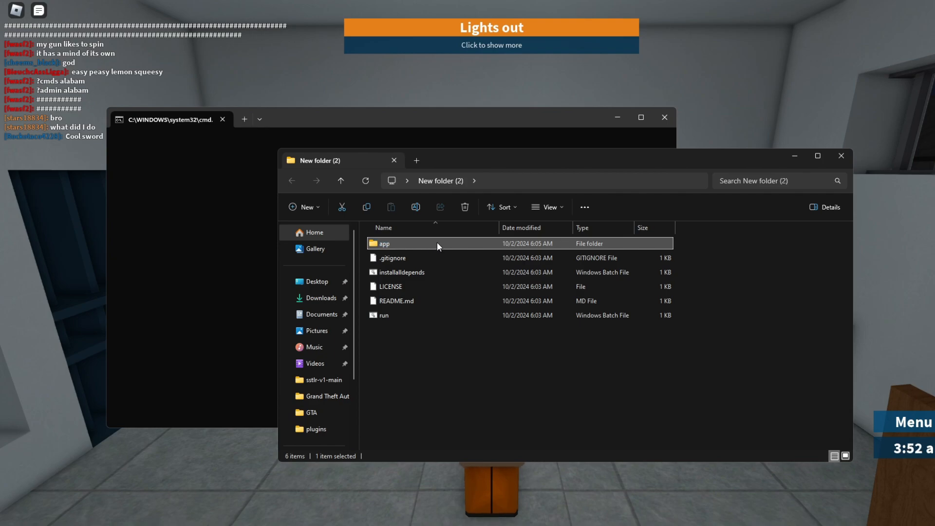
double_click(384, 244)
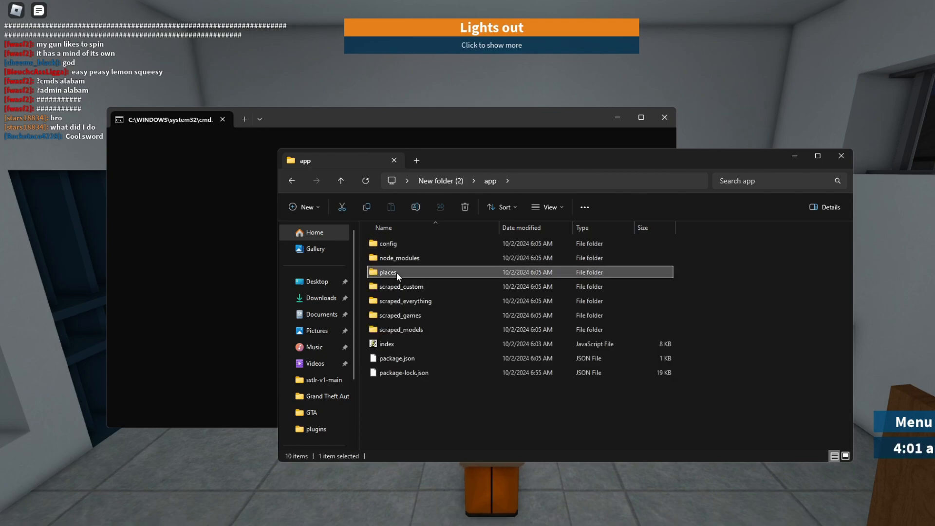
double_click(388, 271)
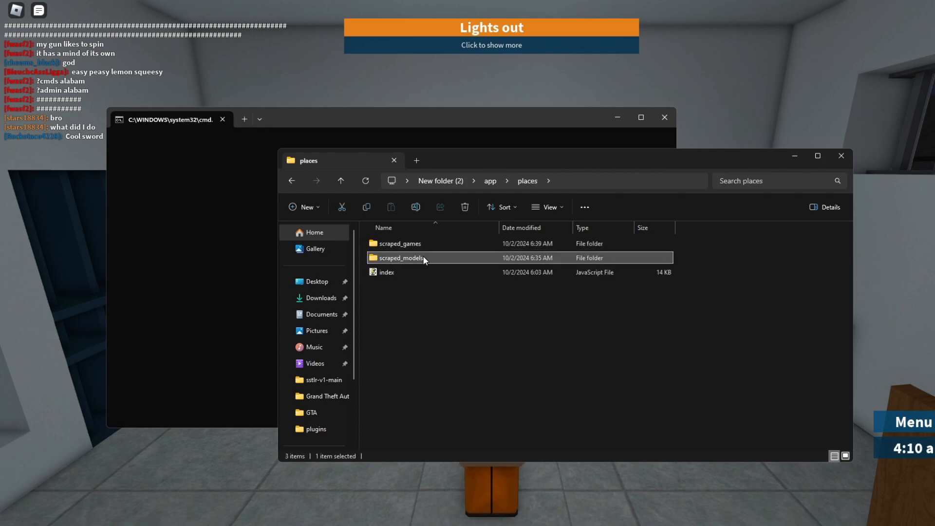
double_click(399, 257)
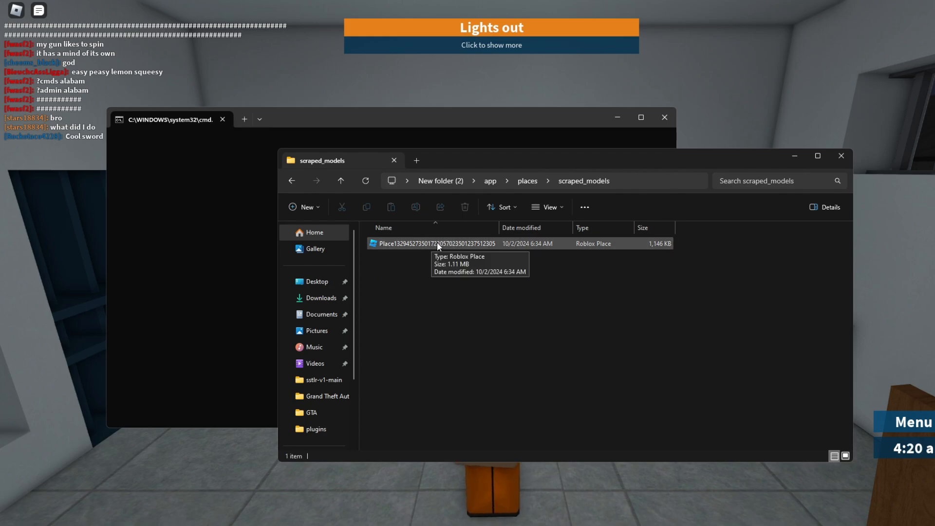
click(434, 244)
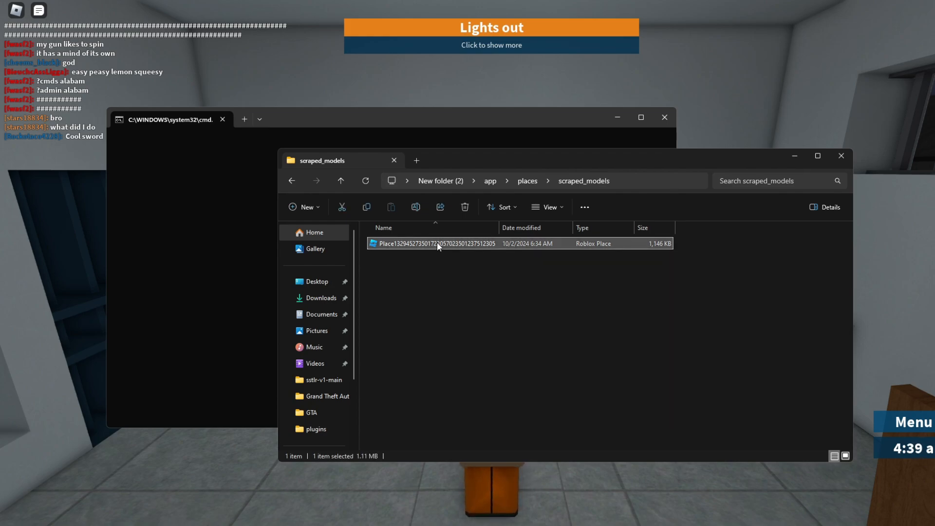
double_click(435, 243)
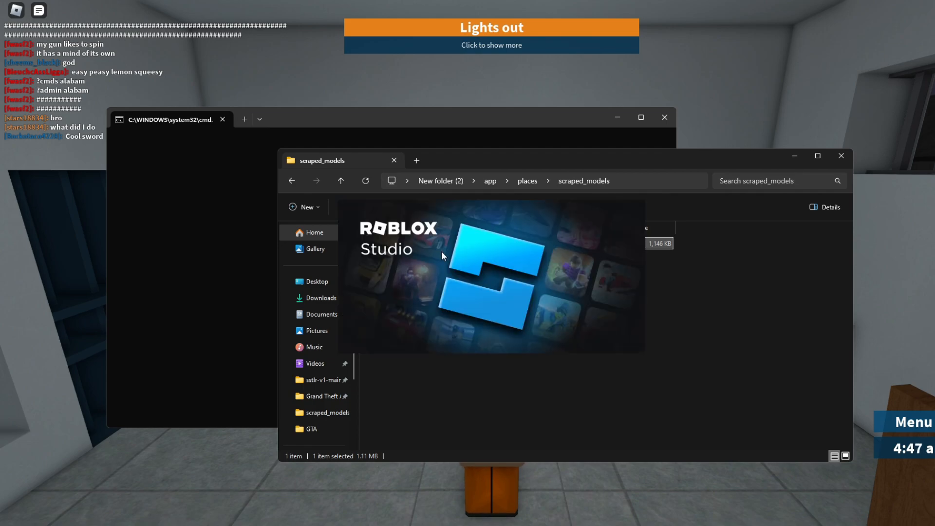